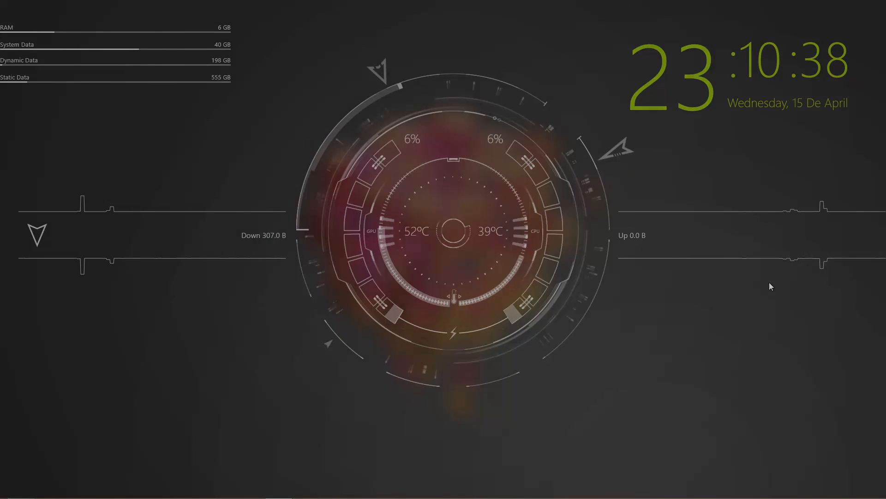
{"action": "mouse_move", "coordinate": [245, 405]}
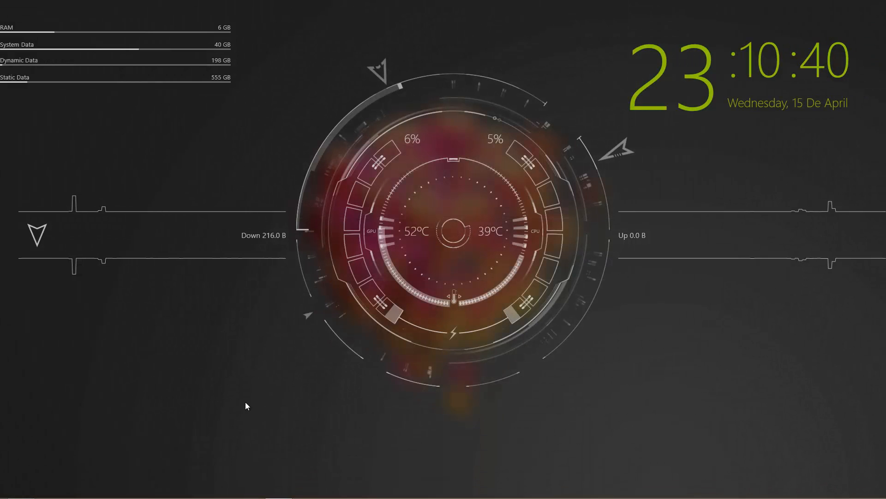
{"action": "mouse_move", "coordinate": [270, 407]}
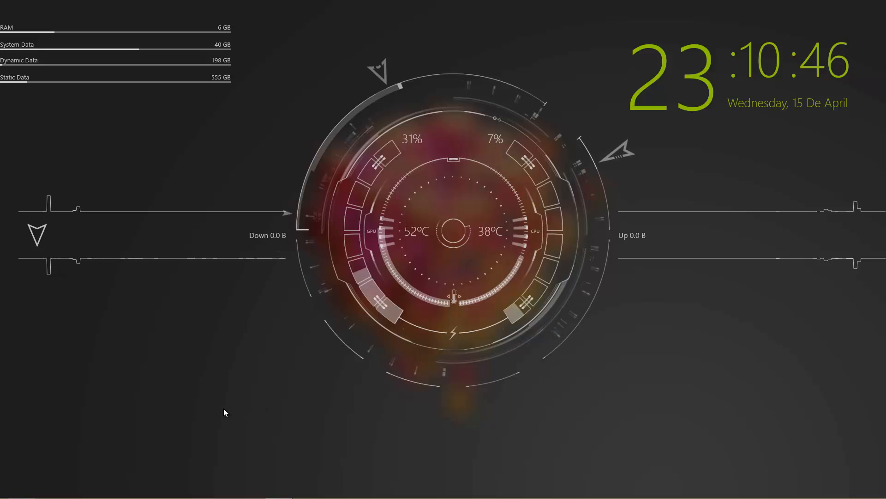
{"action": "mouse_move", "coordinate": [36, 492]}
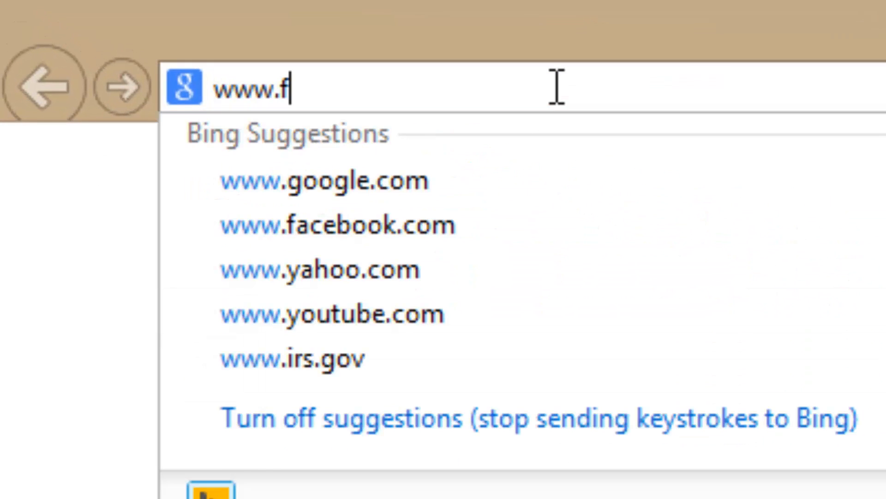
{"action": "type", "text": "iledrop"}
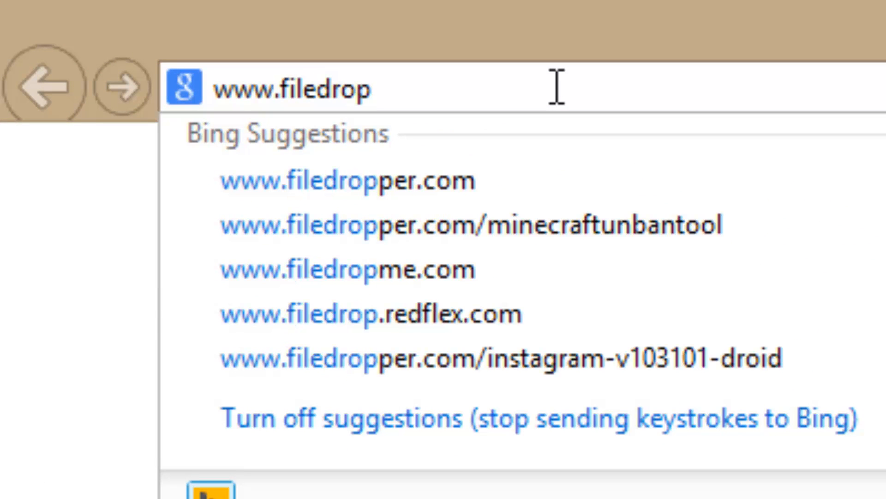
{"action": "left_click", "coordinate": [346, 269]}
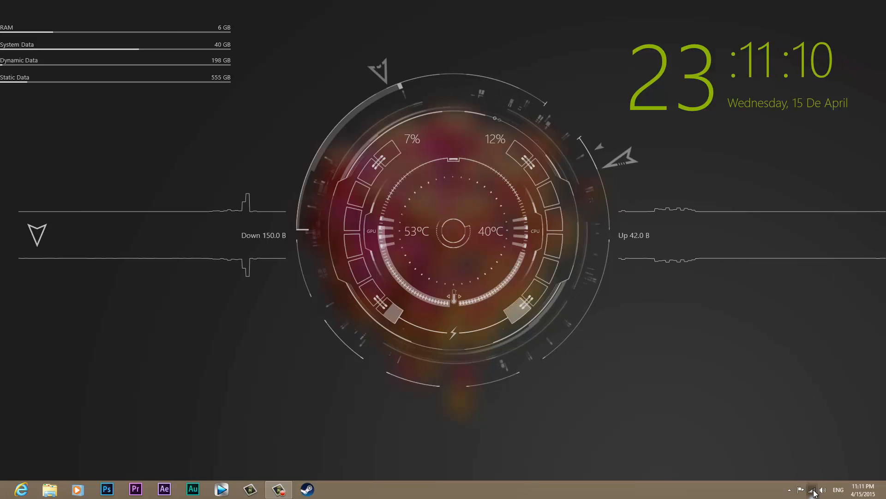
Launch Filedrop from the taskbar notification area on the PC.
{"action": "left_click", "coordinate": [810, 489]}
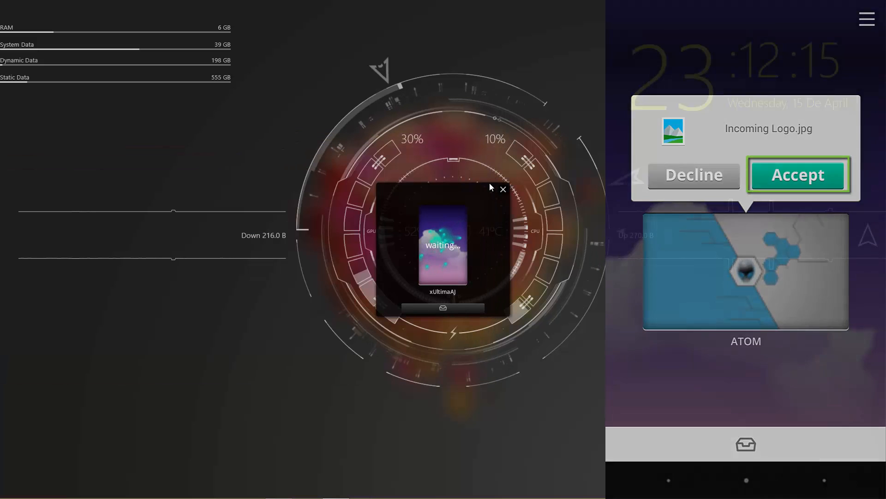
Accept the incoming Logo.jpg transfer on the phone.
{"action": "left_click", "coordinate": [797, 175]}
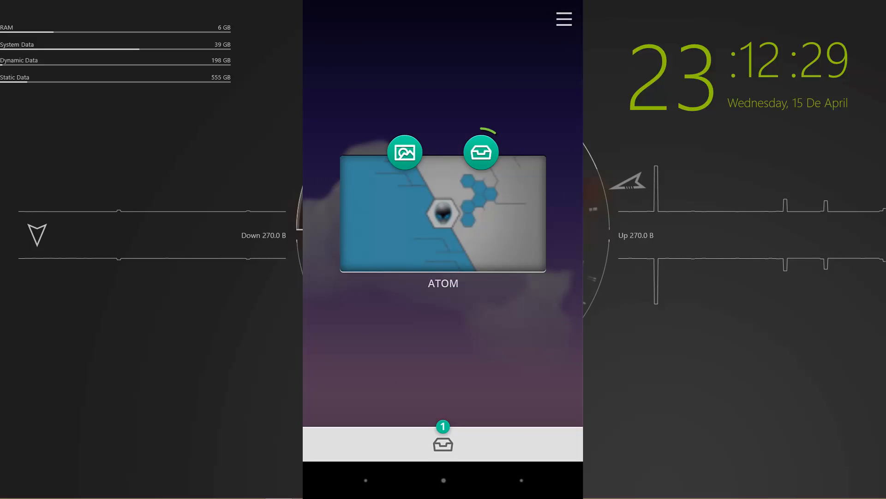
Start picking gallery photos on the phone to share with the ATOM PC.
{"action": "left_click", "coordinate": [480, 150]}
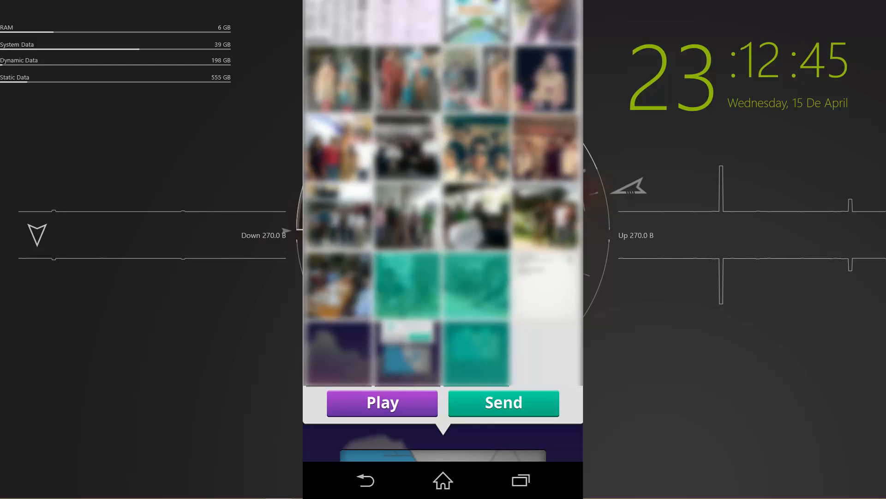
Play the selected phone photos on the ATOM PC.
{"action": "left_click", "coordinate": [382, 403]}
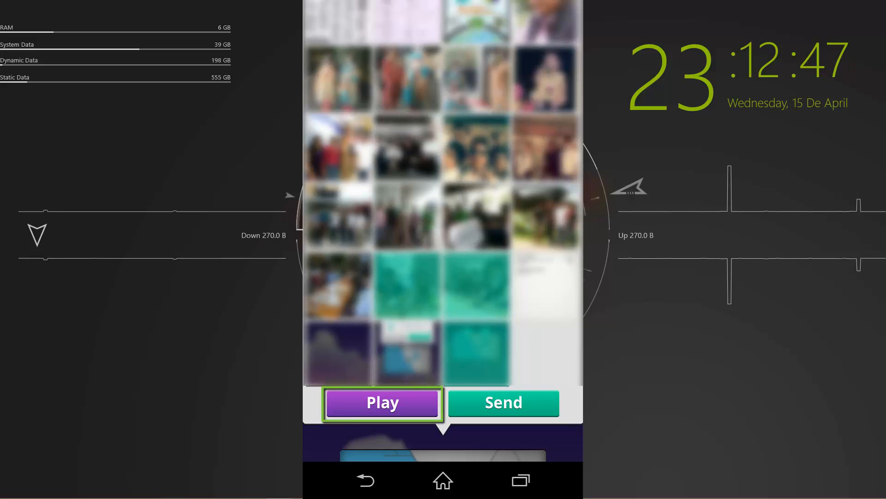